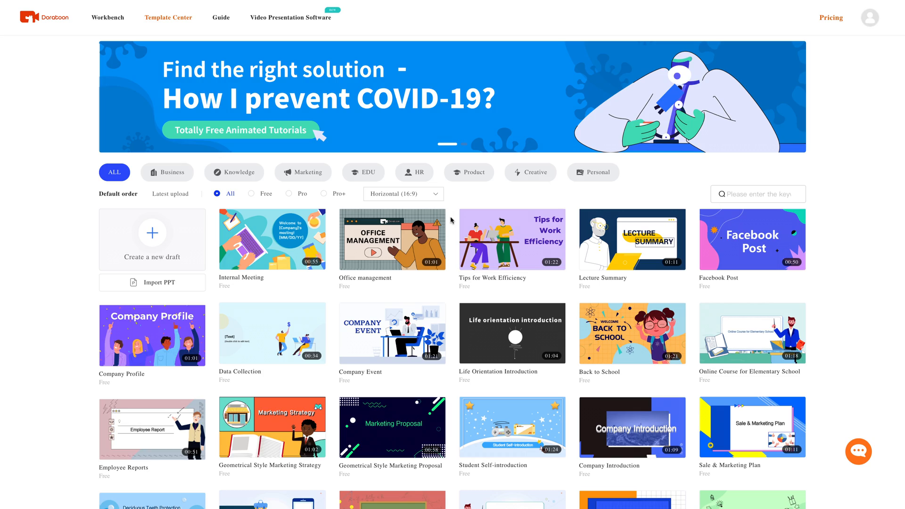
{"action": "scroll", "scroll_direction": "down", "scroll_amount": 3}
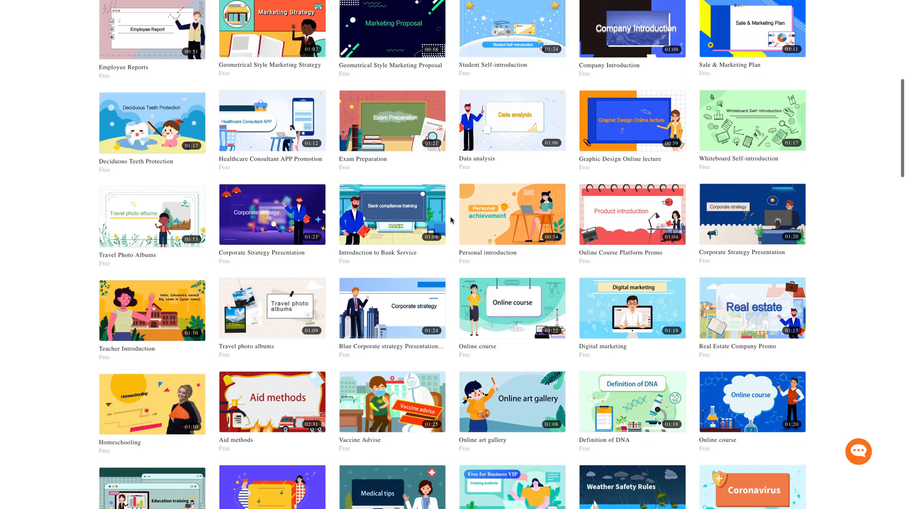